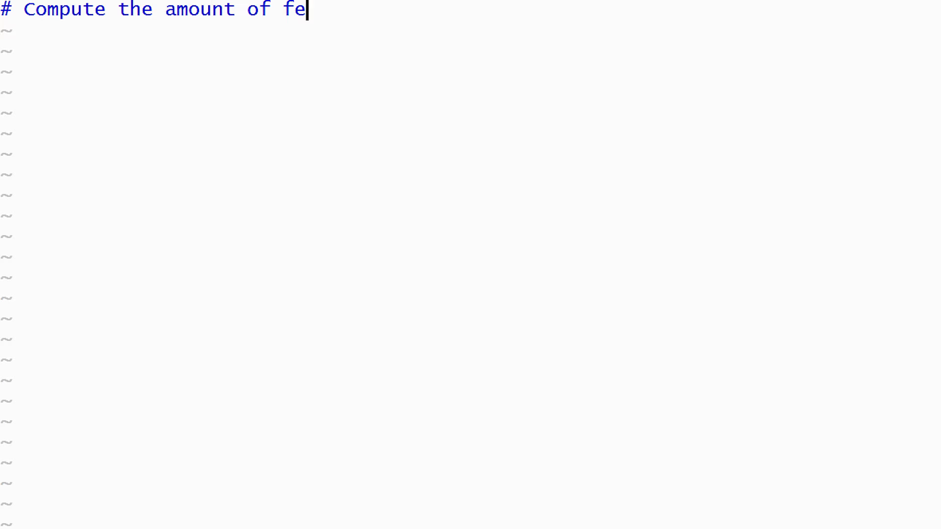
# Type header comments on computing 2016 federal tax payable, plus read, compute and display outline comments.
pyautogui.write('deral income tax payable without considering any deductions using t')
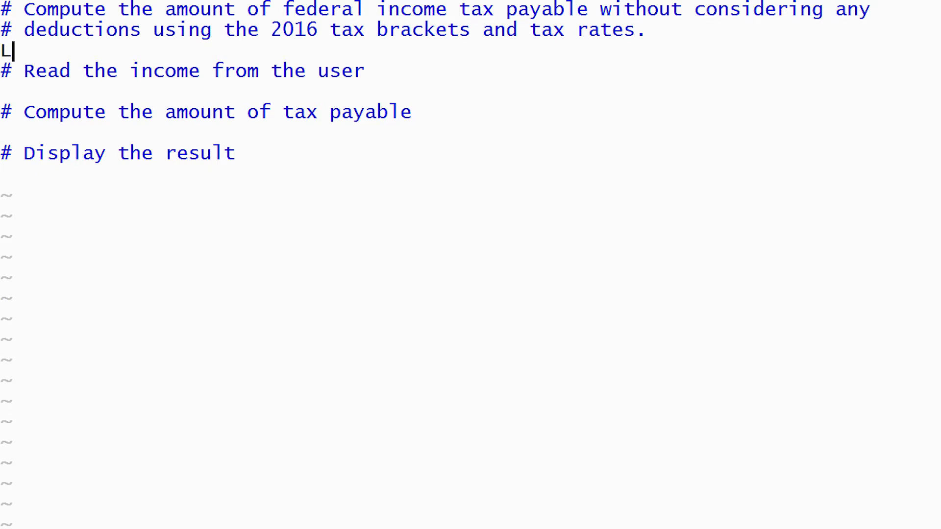
# Enter LIMIT_1 = 45282, LIMIT_2 = 90563 through LIMIT_4, RATE_1 = 0.150 through RATE_5, and start the income line.
pyautogui.write('LIMIT_1 = 45282')
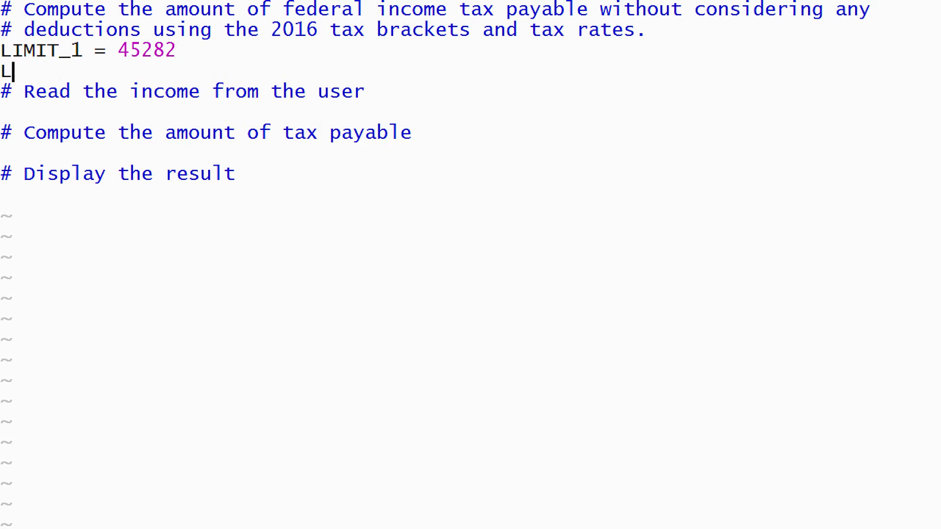
pyautogui.write('IMIT_2 = 90563')
pyautogui.write('LIMIT_3 = 140388')
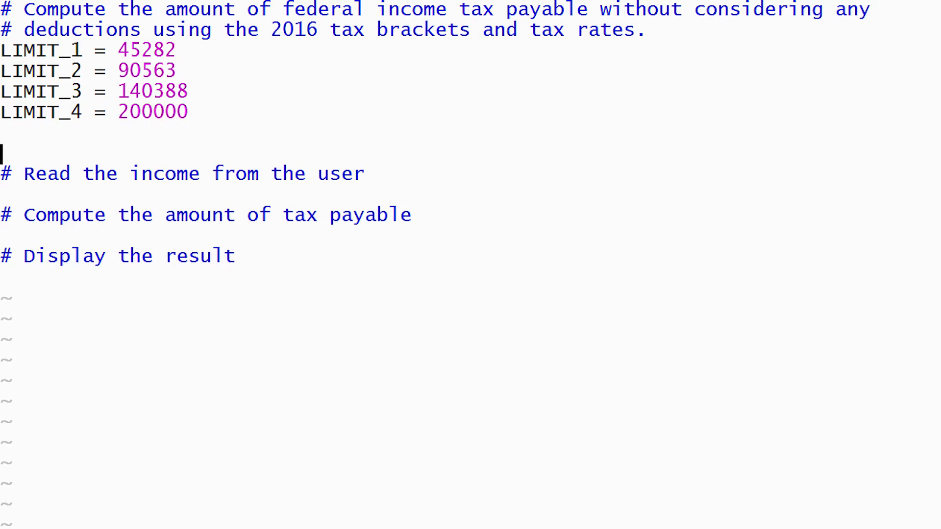
pyautogui.write('RATE_1 = 0.150')
pyautogui.write('RATE_5 = 0.330')
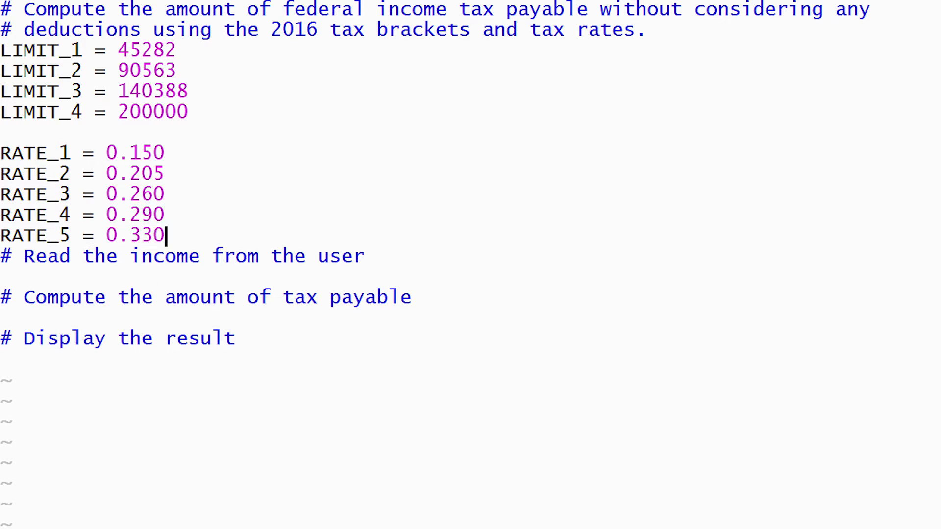
pyautogui.write('income')
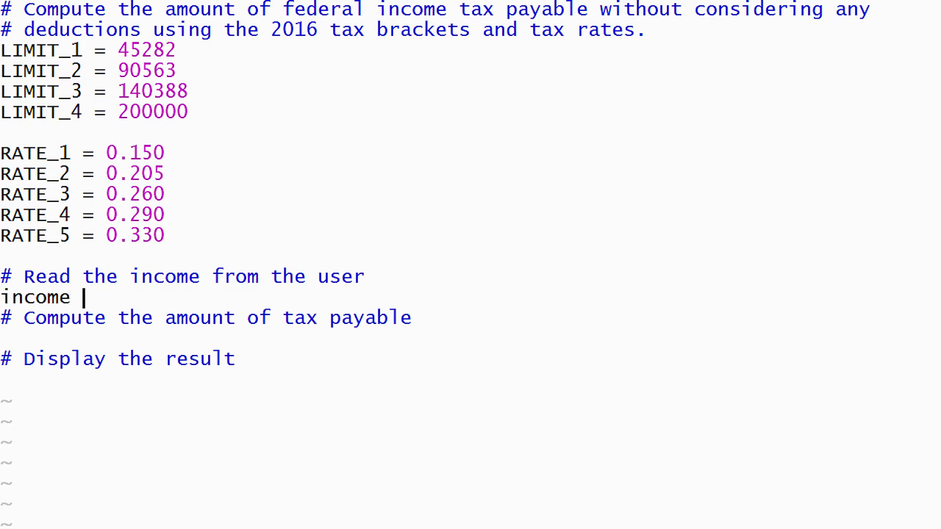
# Complete income = float(input("Enter the income: ")) and scroll down to the compute section.
pyautogui.write('= float(input(')
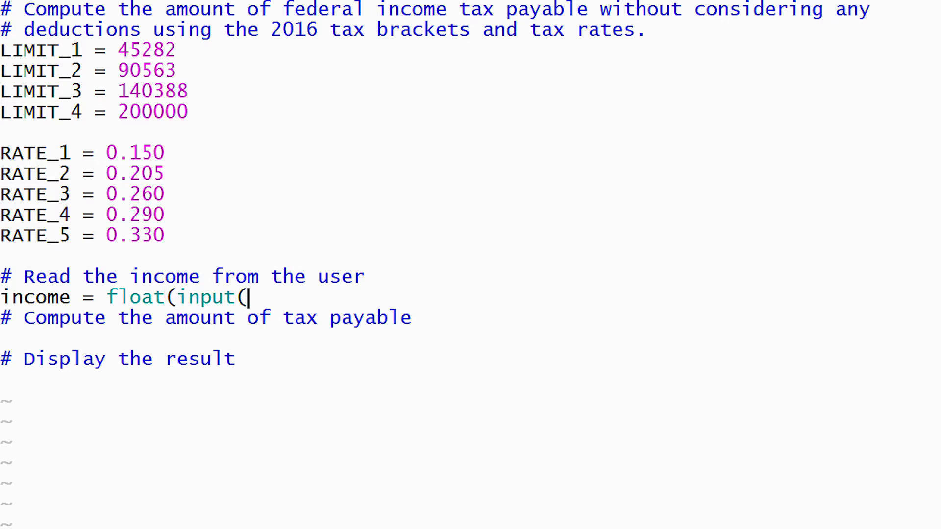
pyautogui.write('"Enter the income:')
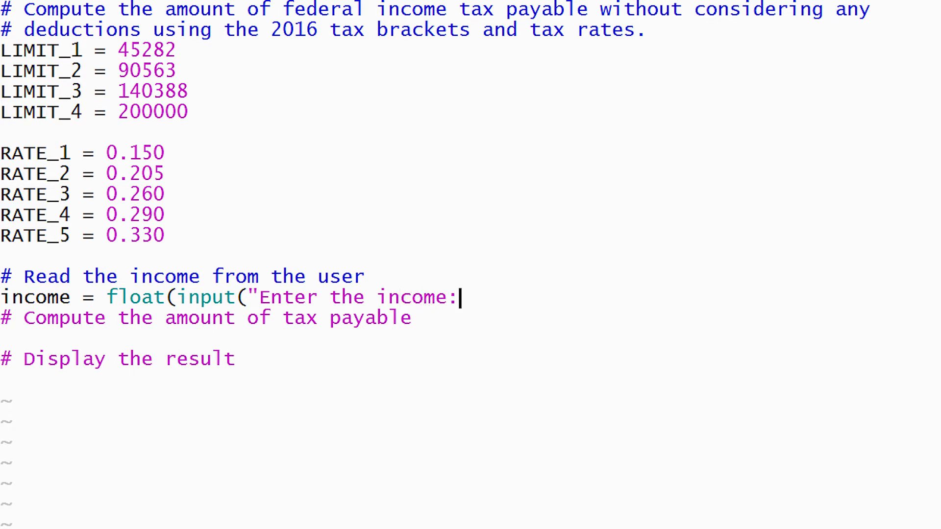
pyautogui.write('"))')
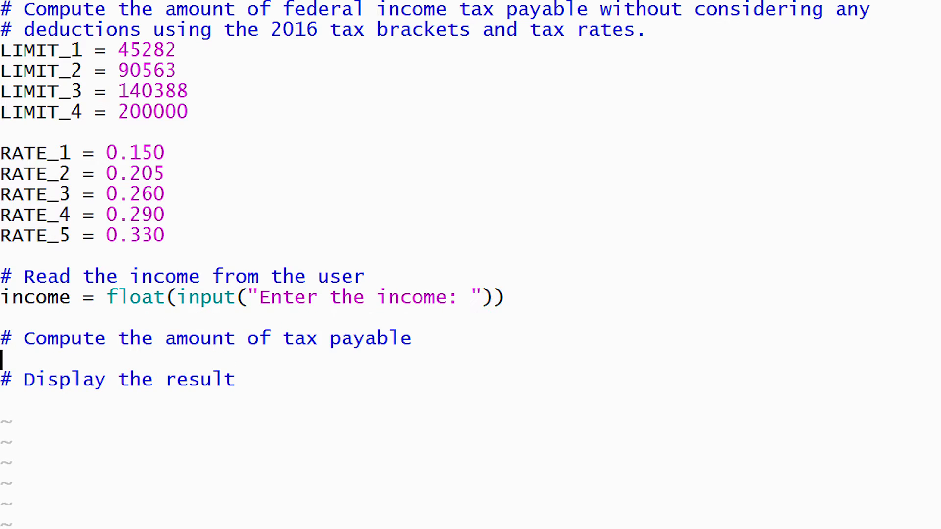
pyautogui.scroll(-3)
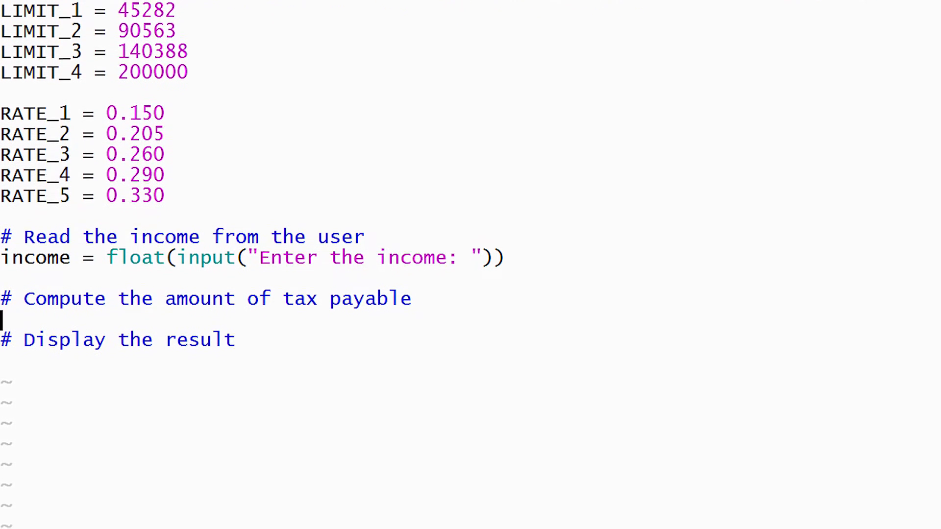
pyautogui.scroll(-3)
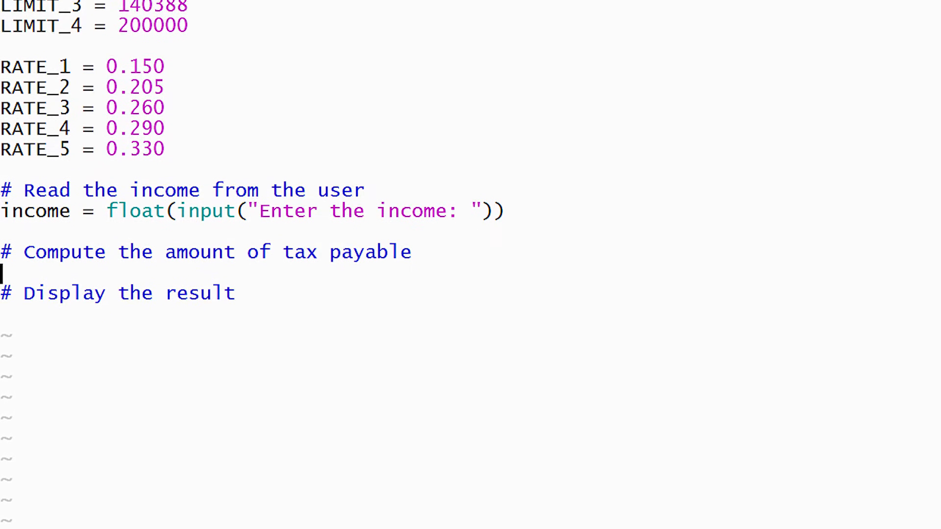
pyautogui.scroll(-3)
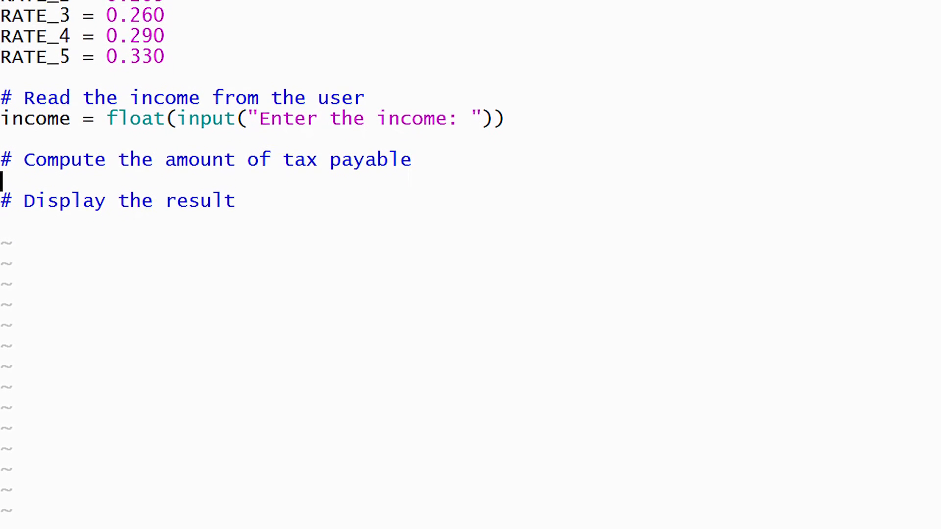
pyautogui.scroll(-3)
pyautogui.write('if income')
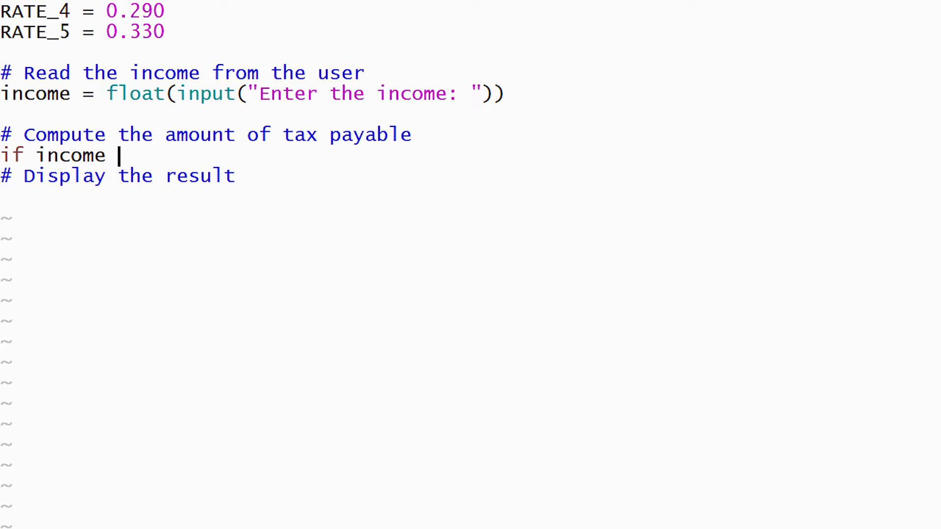
# Write if income < LIMIT_1: tax = RATE_1 * income, then elif income < LIMIT_2: with a new line.
pyautogui.write('< LIMIT_1')
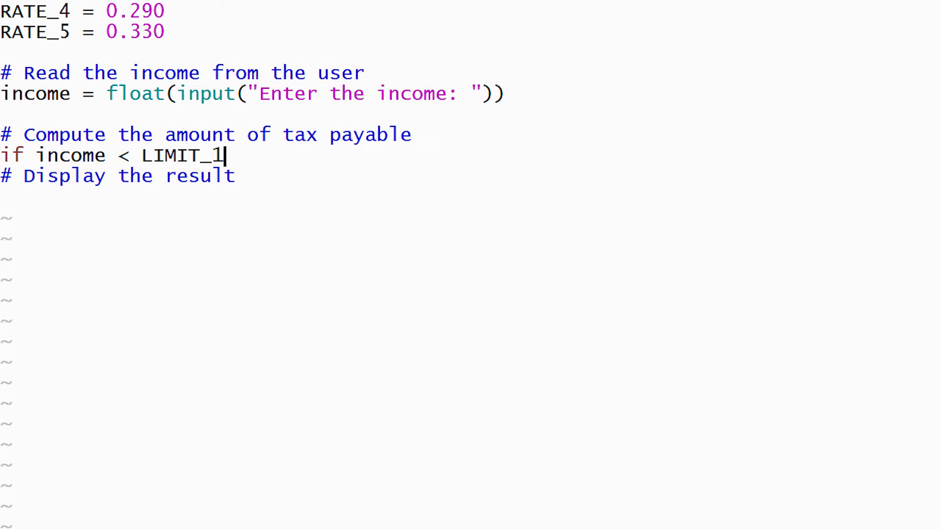
pyautogui.write(':')
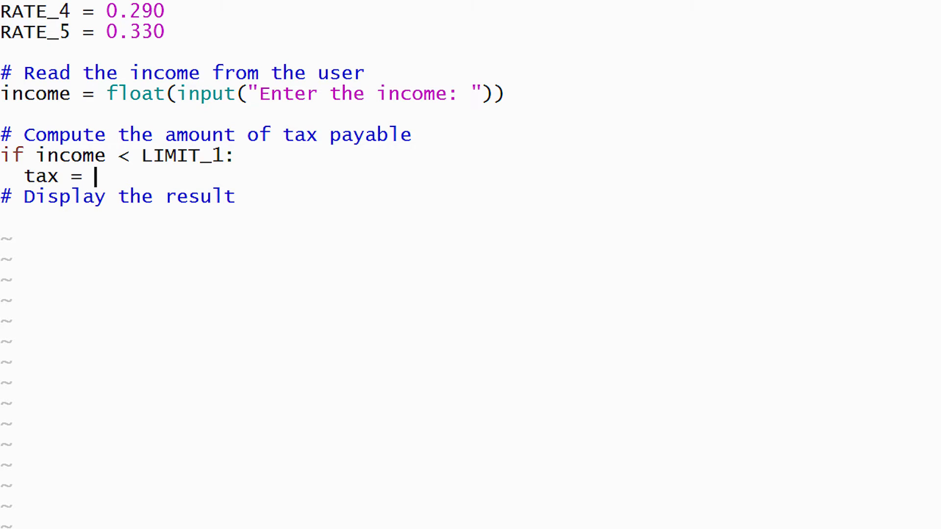
pyautogui.write('RATE_')
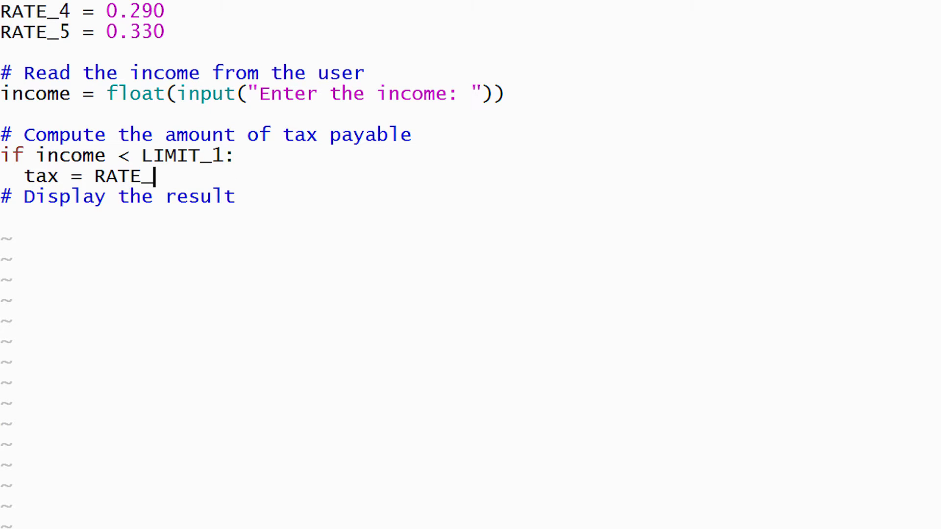
pyautogui.write('1 * income')
pyautogui.write('elif')
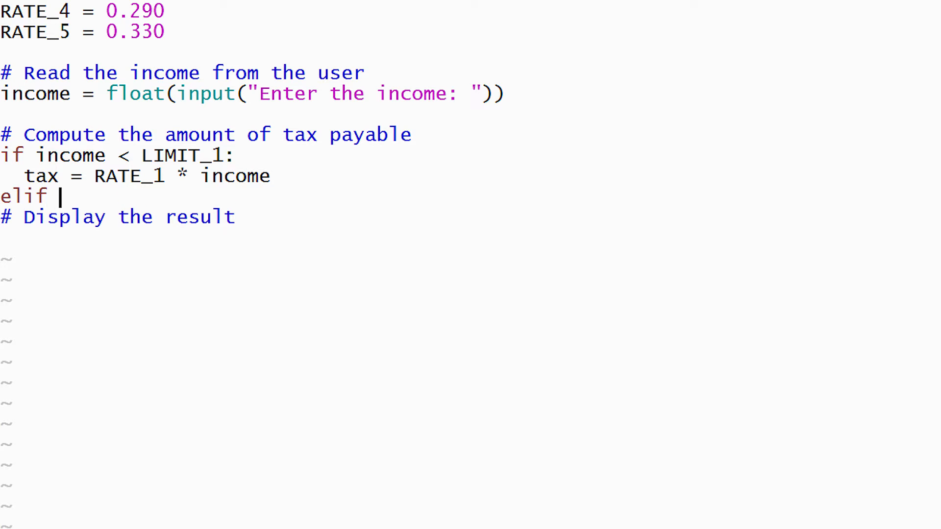
pyautogui.write('income <')
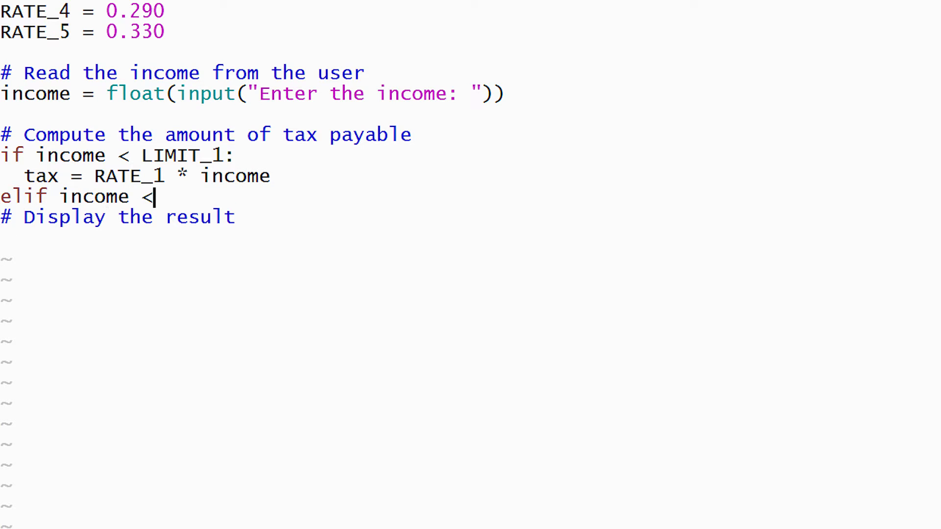
pyautogui.write('LIMIT_2:')
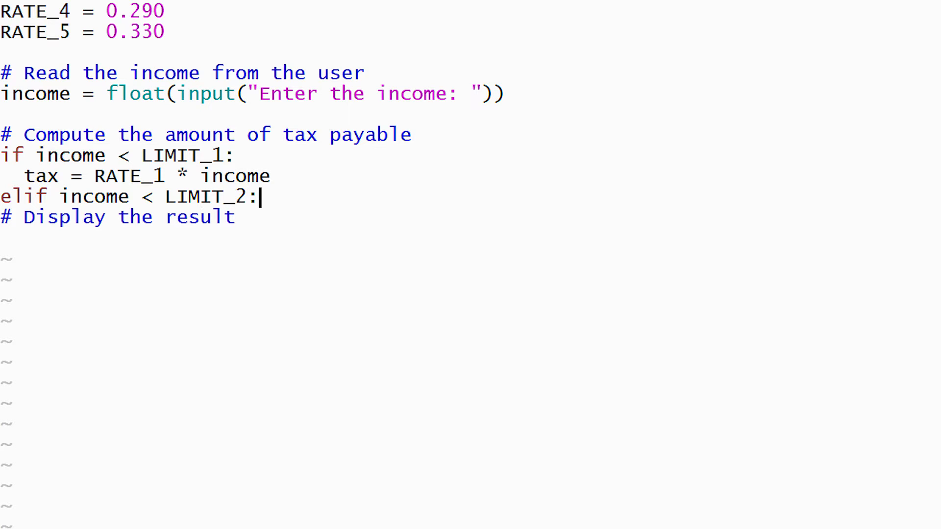
pyautogui.press('Enter')
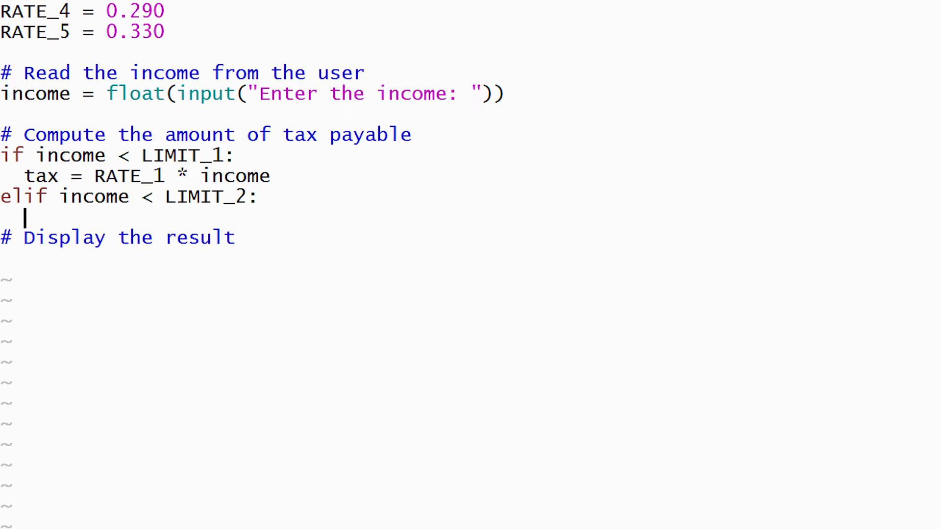
# Write the second bracket: tax = RATE_1 * LIMIT_1 + RATE_2 * (income - LIMIT_1).
pyautogui.write('tax = RATE_')
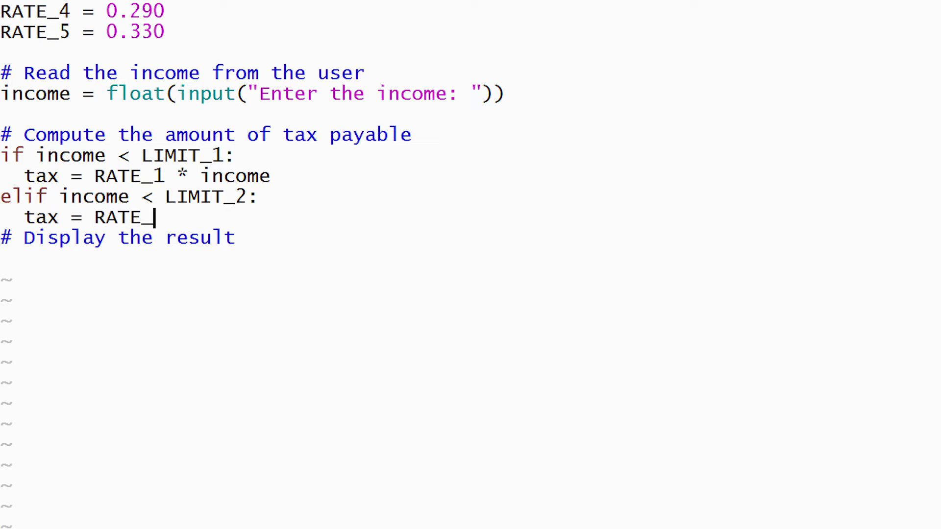
pyautogui.write('1 * LIMIT')
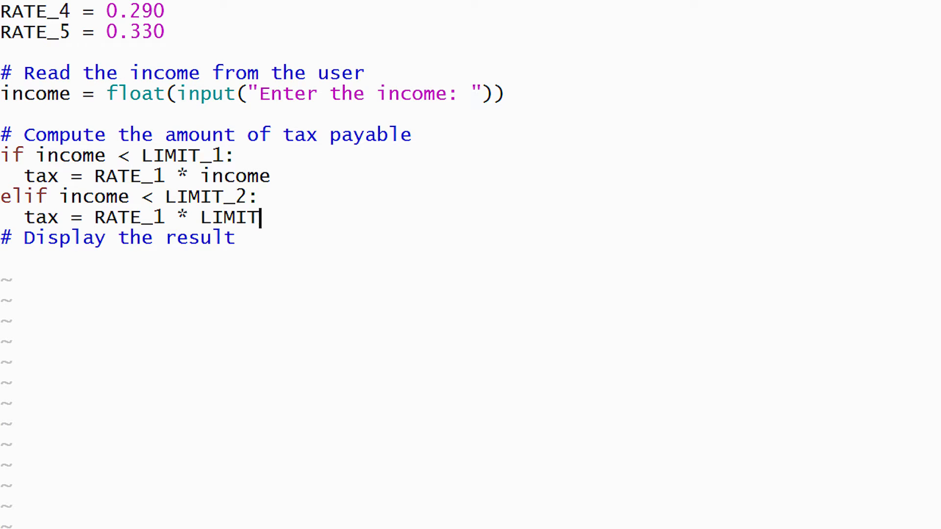
pyautogui.write('_1 + RATE')
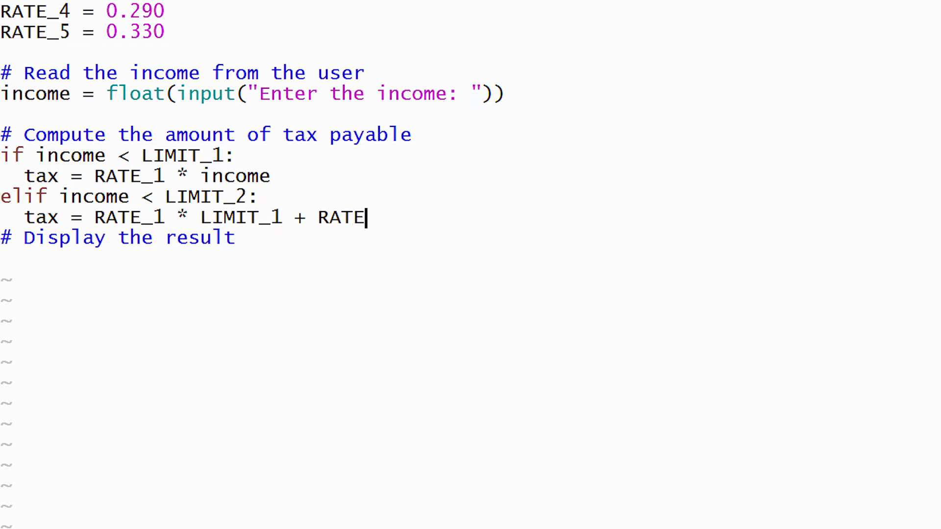
pyautogui.write('_2 *')
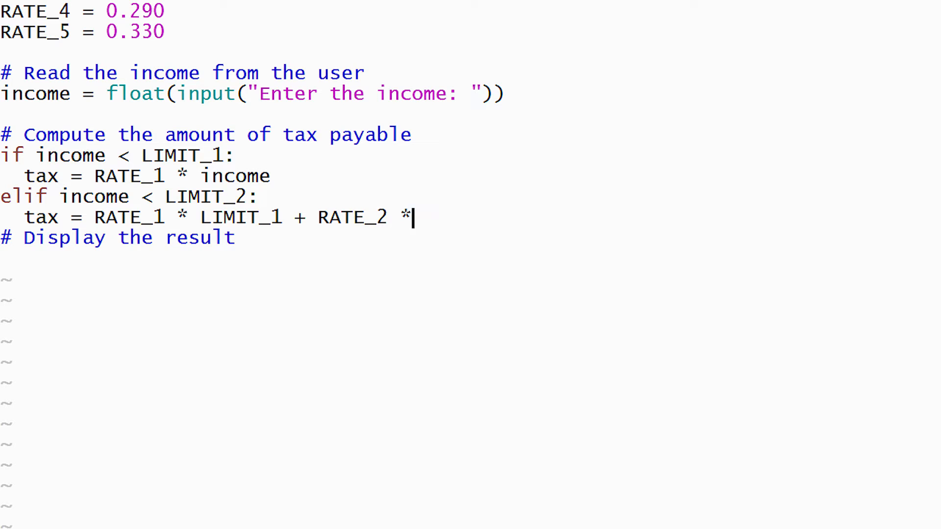
pyautogui.write('(income')
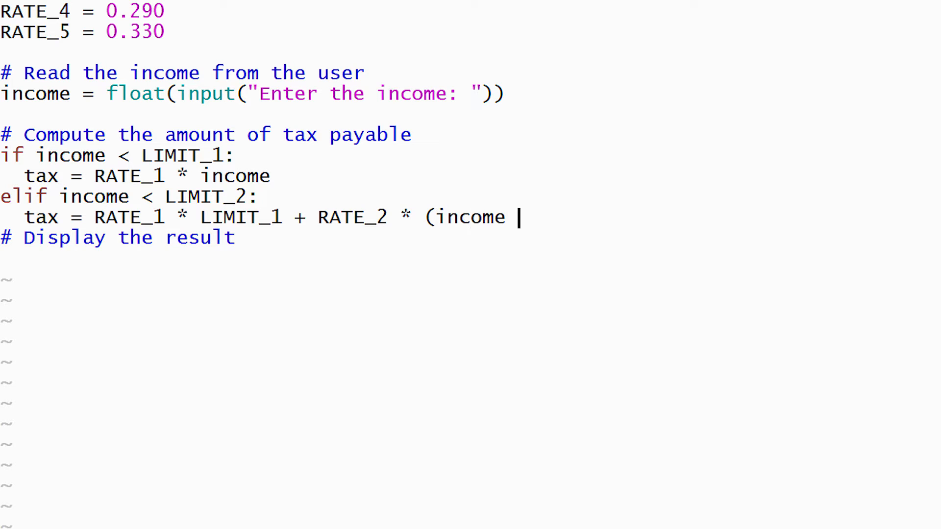
pyautogui.write('- LIMIT_')
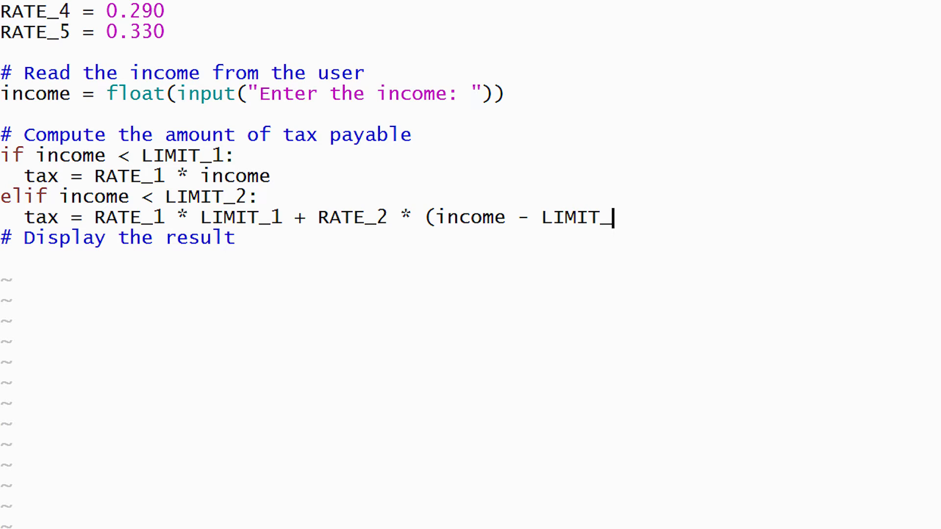
pyautogui.write('1)')
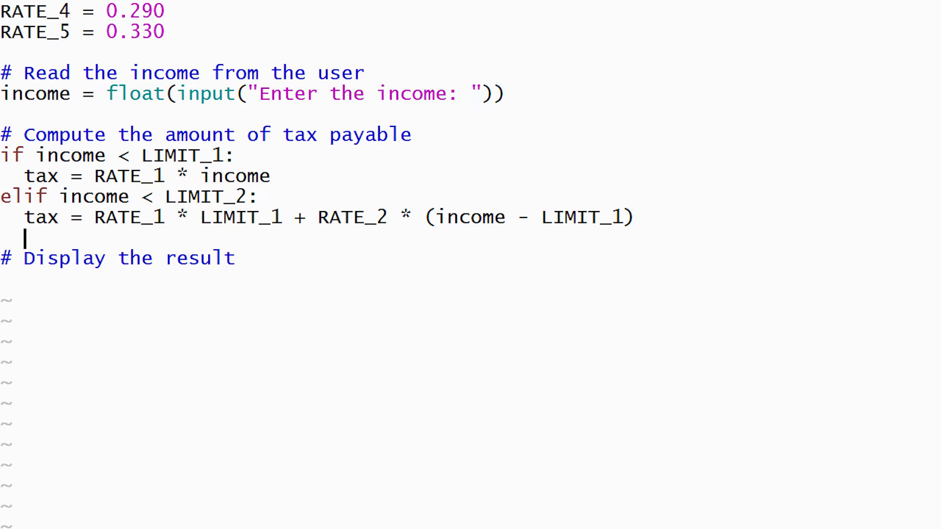
# Add elif branches for LIMIT_3 and LIMIT_4 with RATE_3 and RATE_4 formulas using backslash continuations.
pyautogui.write('elif income < LIMIT_3:')
pyautogui.write('tax = RATE_1 * LIMIT_')
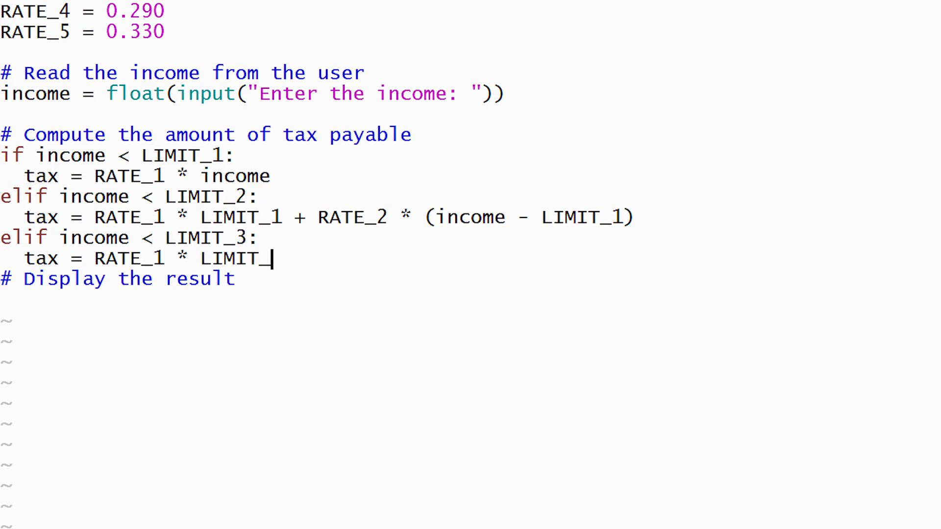
pyautogui.write('1 + RATE_2 * (LIMIT_2 - LIMIT_1) + \\')
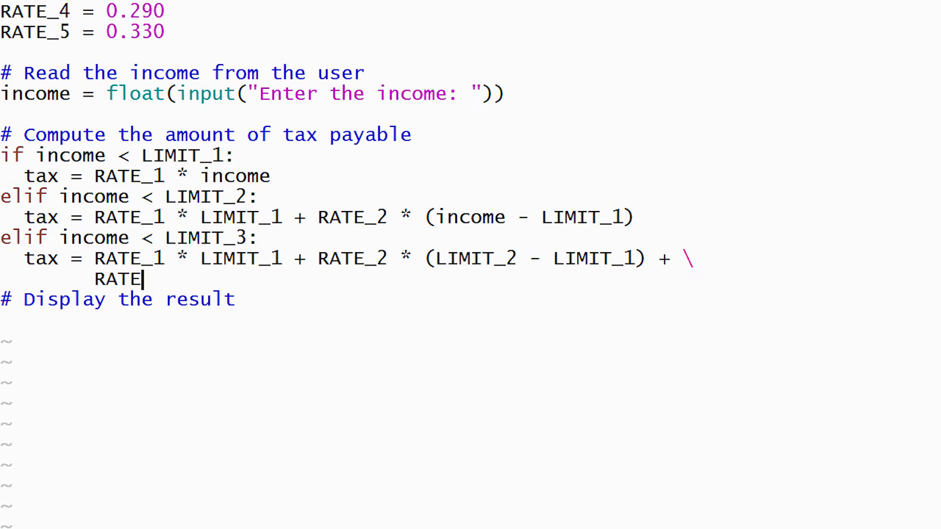
pyautogui.write('_3 * (income - LIMIT_2')
pyautogui.write('elif income < LIMIT_4:')
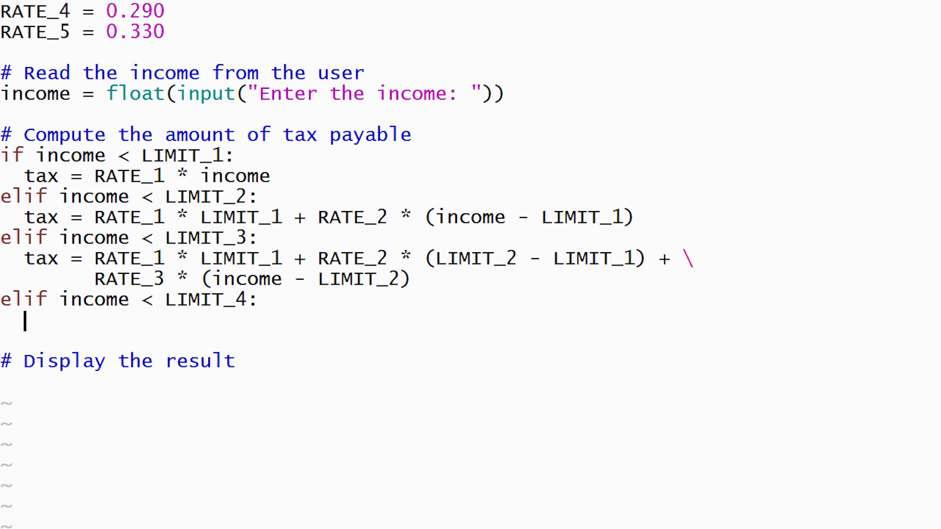
pyautogui.write('tax = RATE_1 * LIMIT_1 + RATE_2 * (LIMIT')
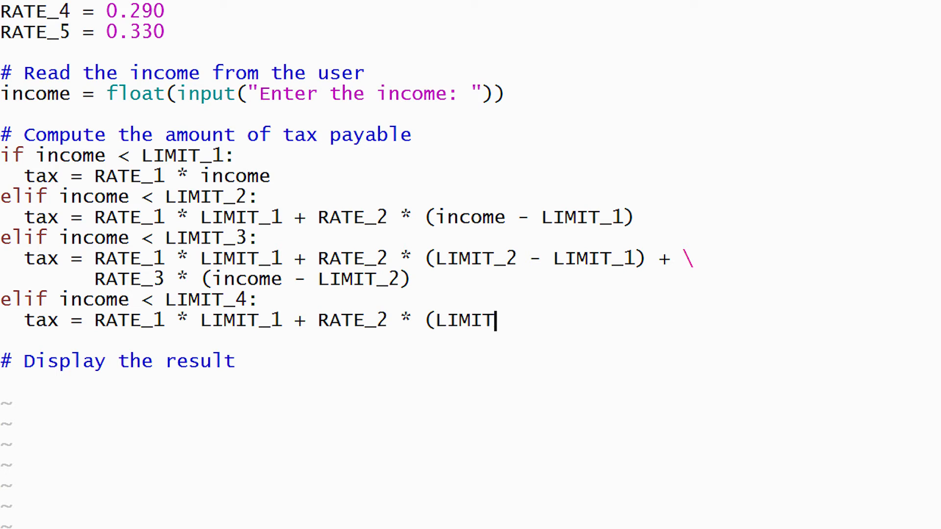
pyautogui.write('_2 - LIMIT_1) + \\')
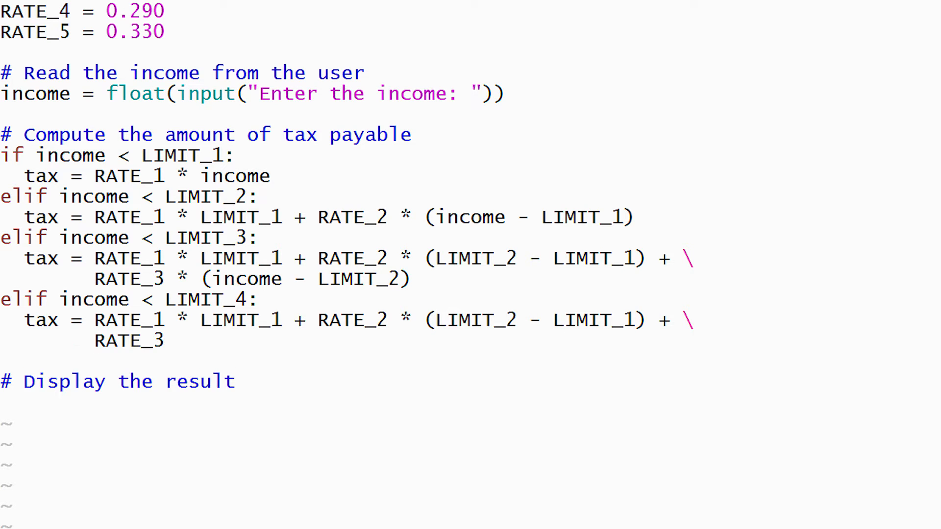
pyautogui.write('* (LIMIT_3 - LIMIT_2) + RATE_4 * (')
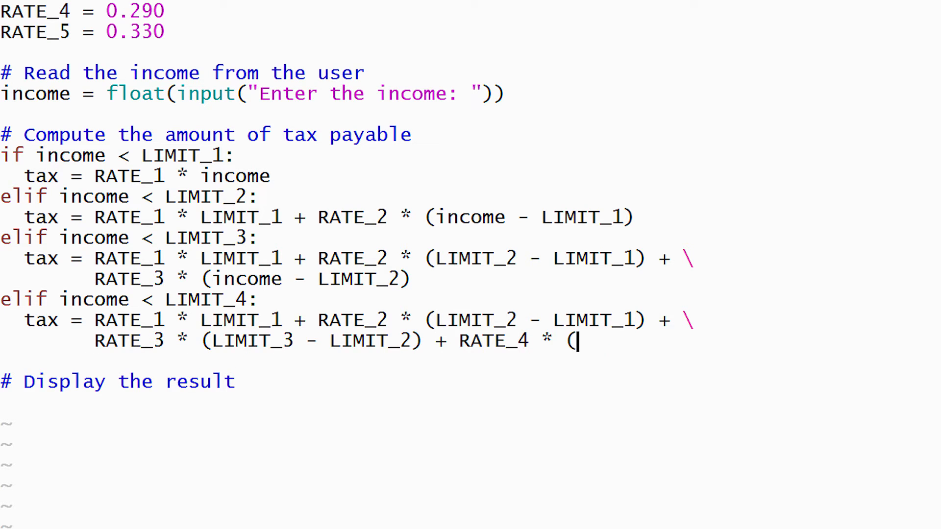
pyautogui.write('income - LIMIT_3)')
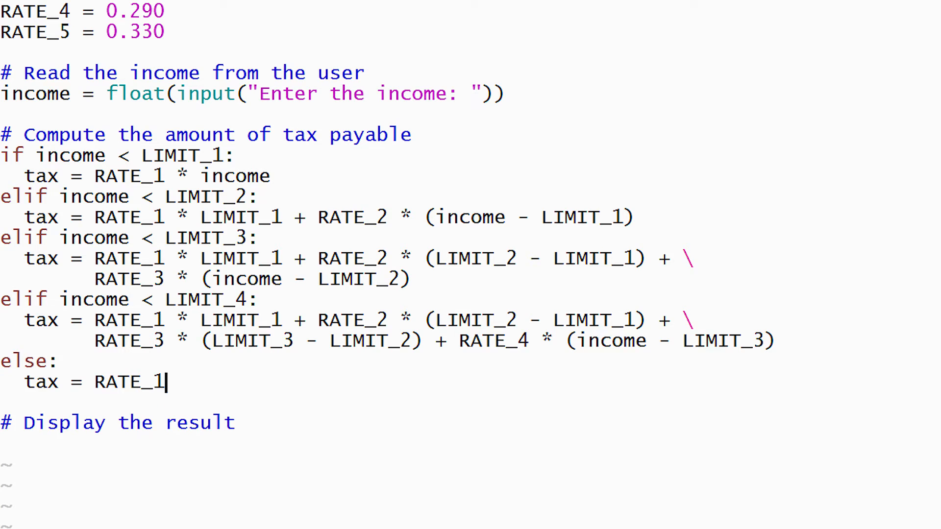
# Finish the else formula ending with RATE_5 * (income - LIMIT_4).
pyautogui.write('* LIMIT_1 + RATE_2 * (LIMIT_2 - LIMIT_1) + \\')
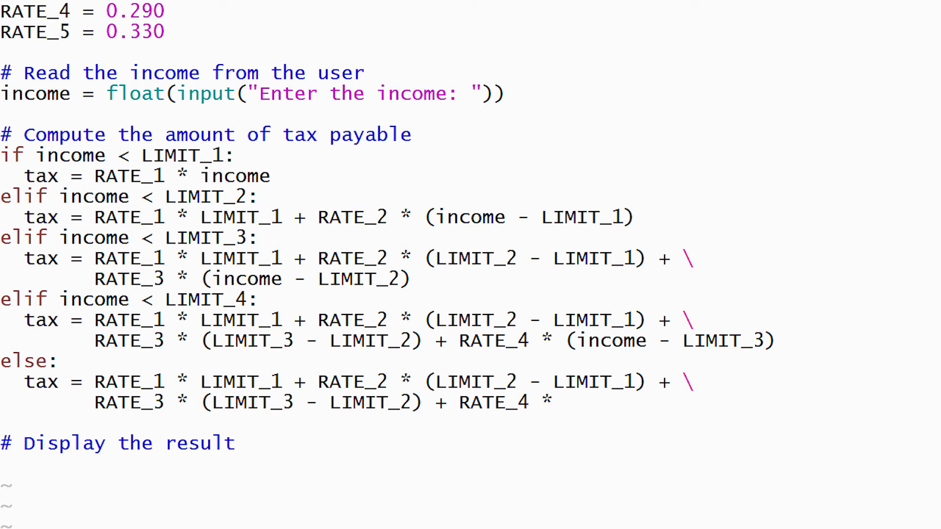
pyautogui.write('(LIMIT_4 - LIMIT_3) + \\')
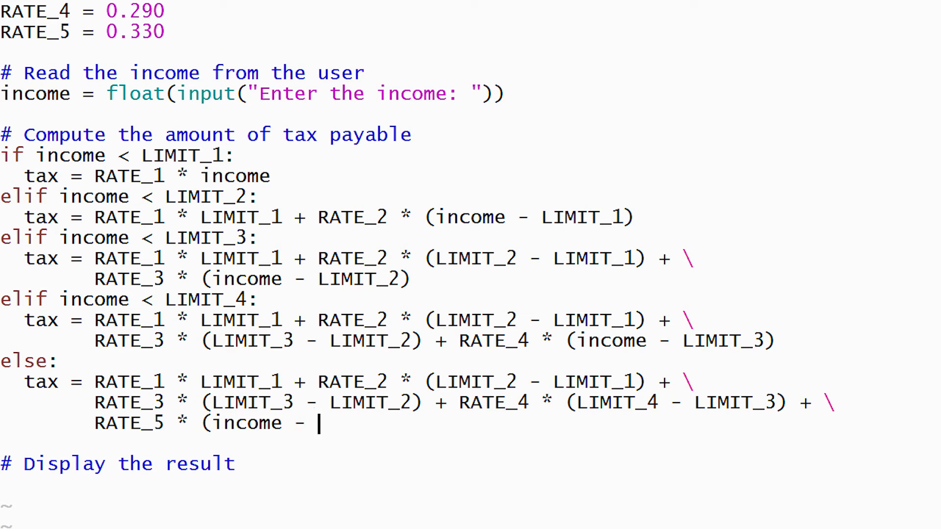
pyautogui.write('LIMIT_4)')
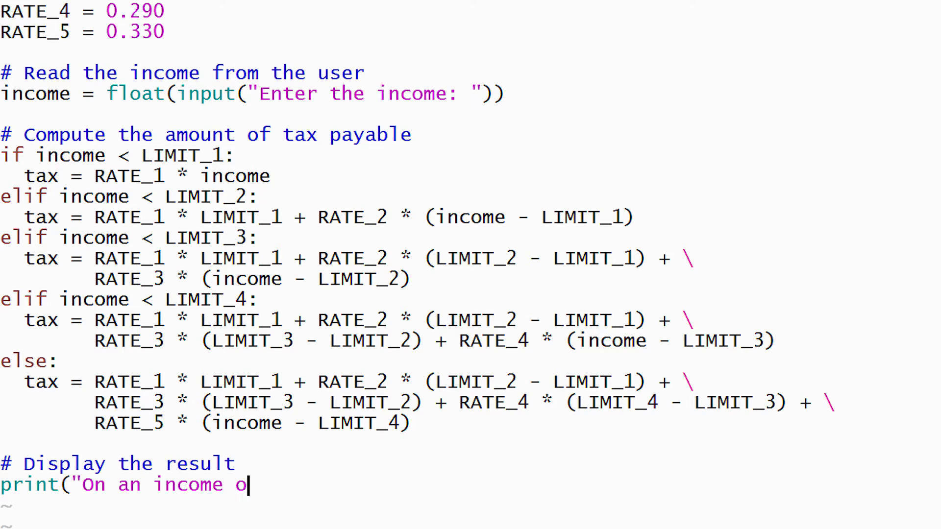
# Finish the print: income and tax payable formatted with format(..., ",.2f"), ending with ".".
pyautogui.write('f $" + format(income, ",.2f"),')
pyautogui.write('"the income ta')
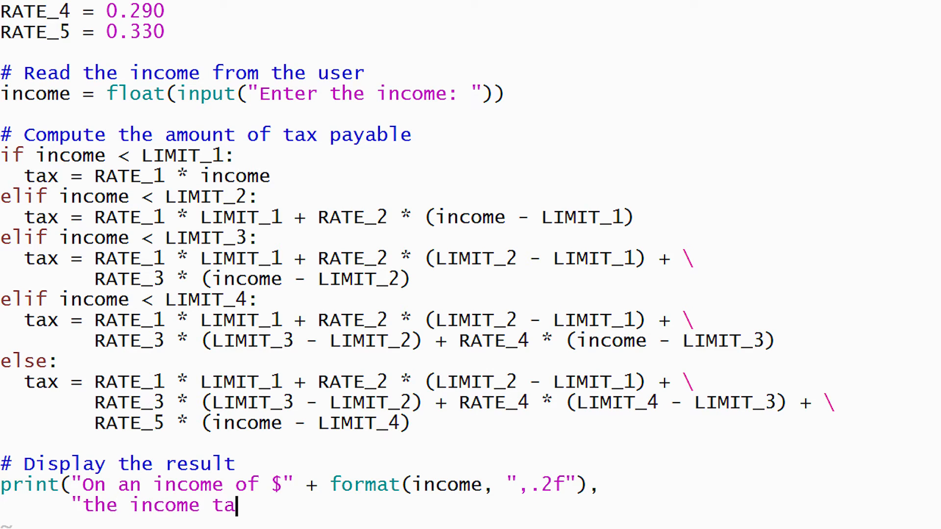
pyautogui.write('x payable is $" + format(ta')
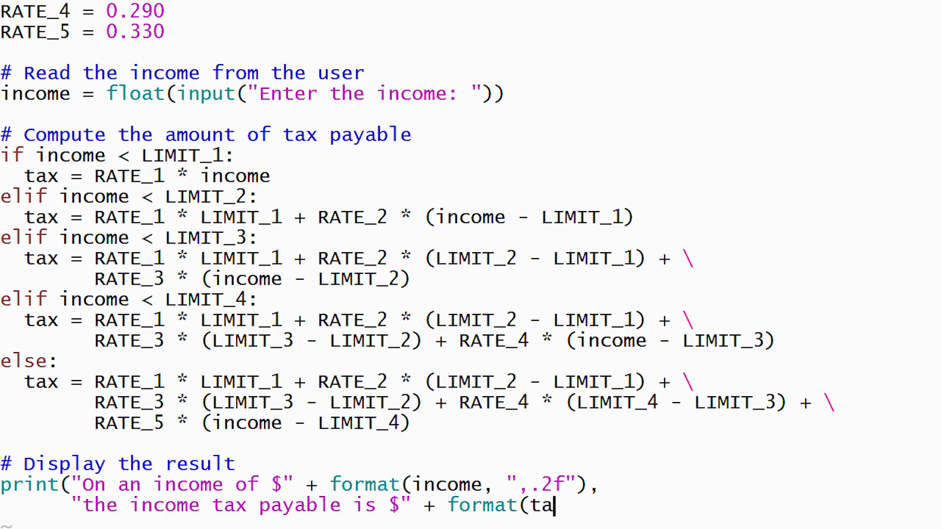
pyautogui.write('x, ",.2f") +')
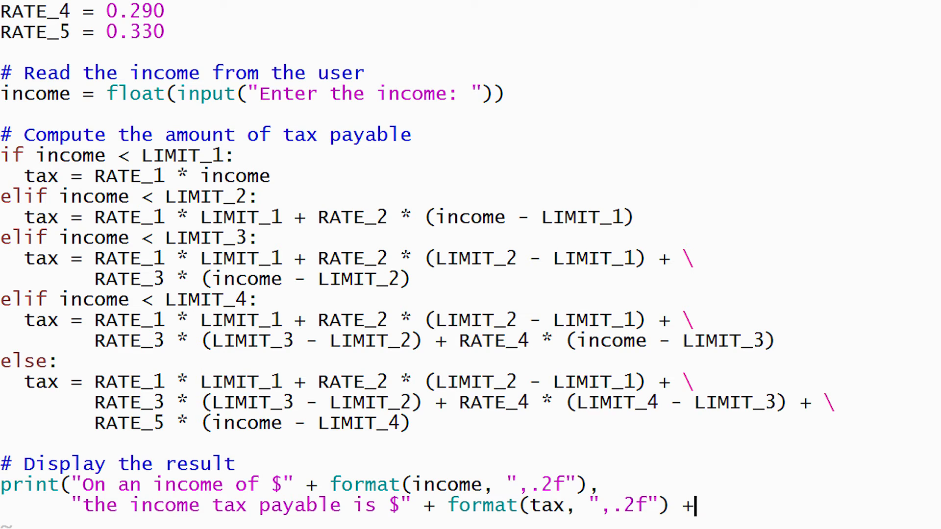
pyautogui.write('".")')
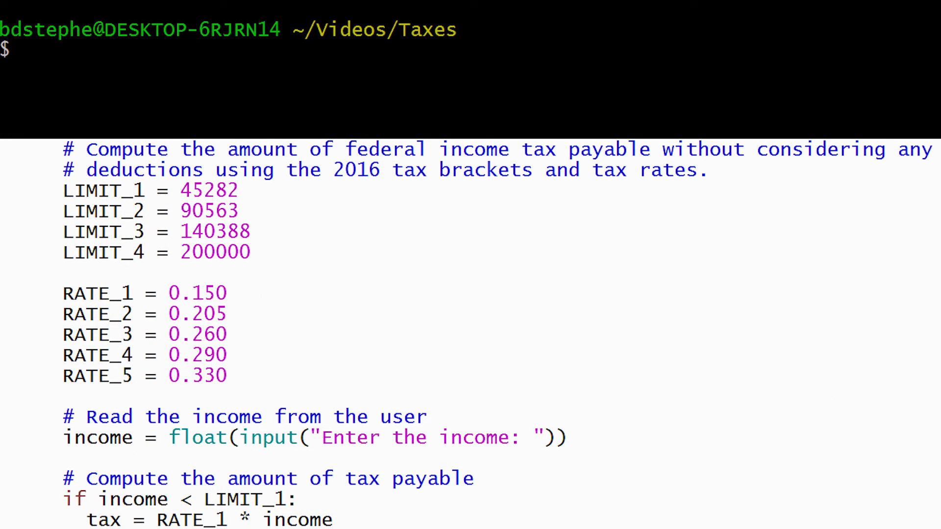
# Enter an income of 20000 and scroll to trace execution into the first bracket.
pyautogui.write('20')
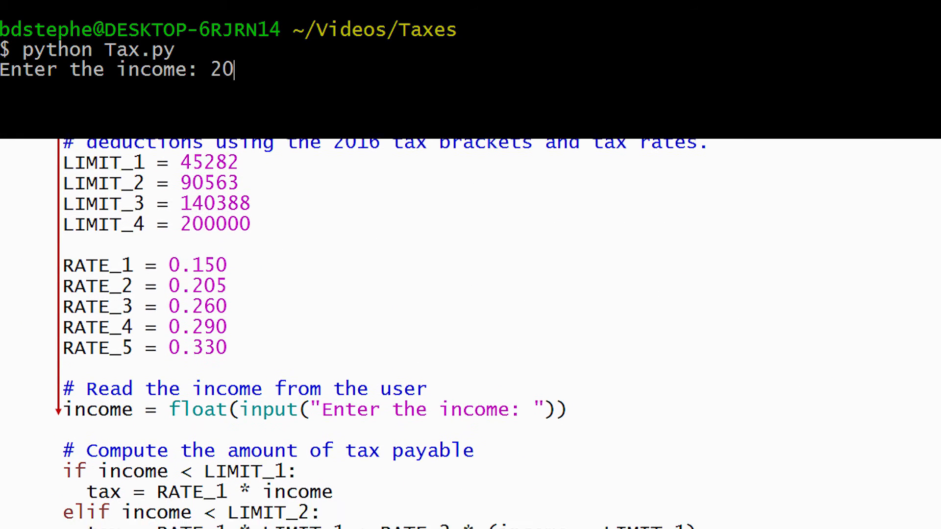
pyautogui.write('000')
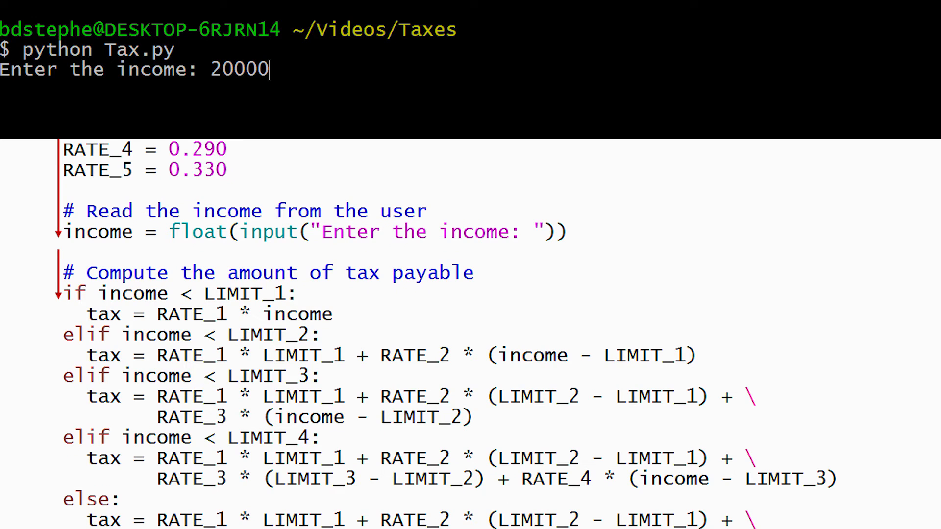
pyautogui.scroll(-3)
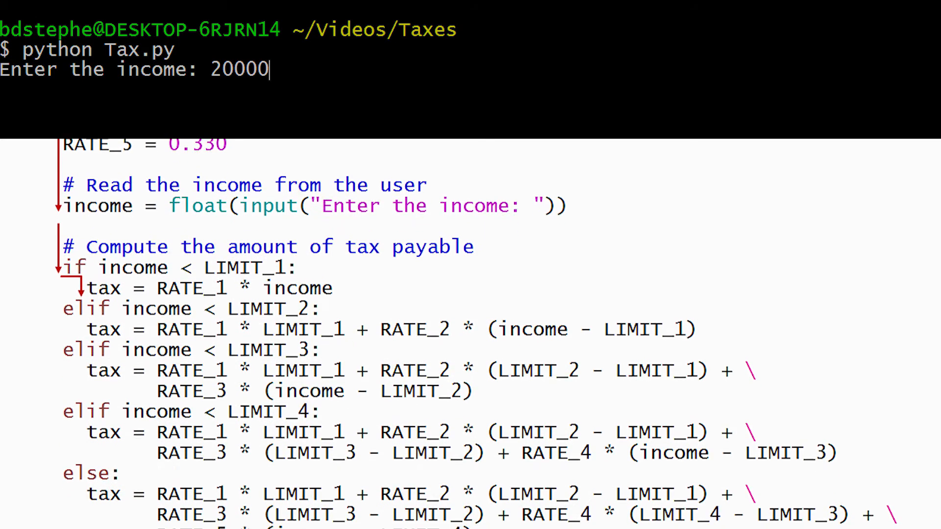
pyautogui.scroll(-3)
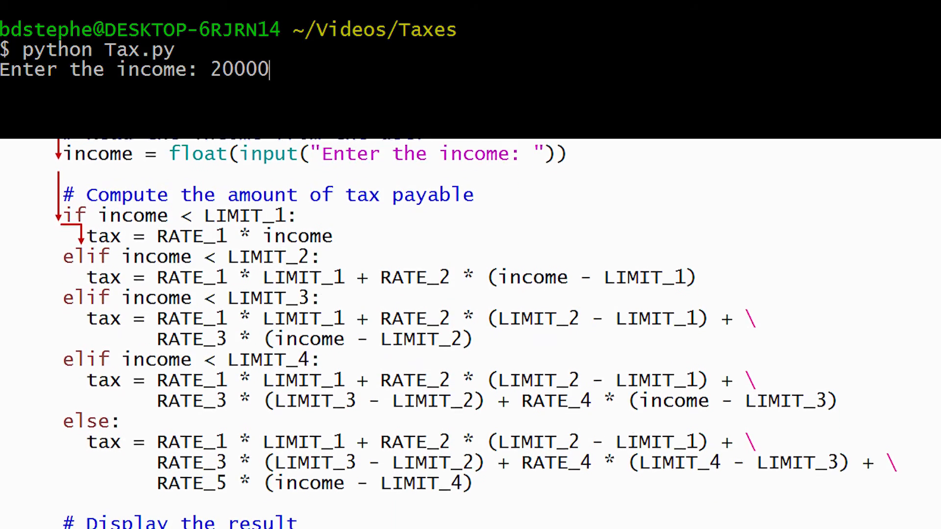
pyautogui.scroll(-3)
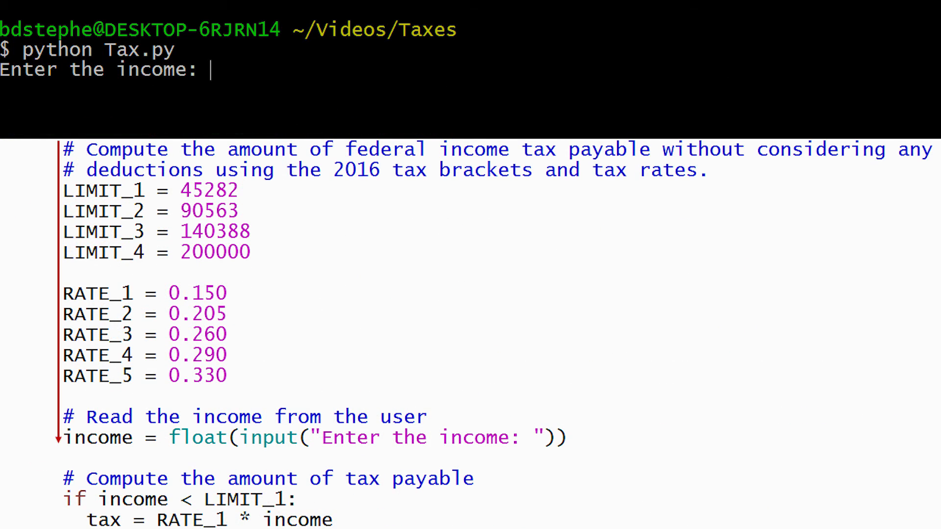
# Rerun with an income of 100000 and trace execution past the if to the elif branches.
pyautogui.write('100000')
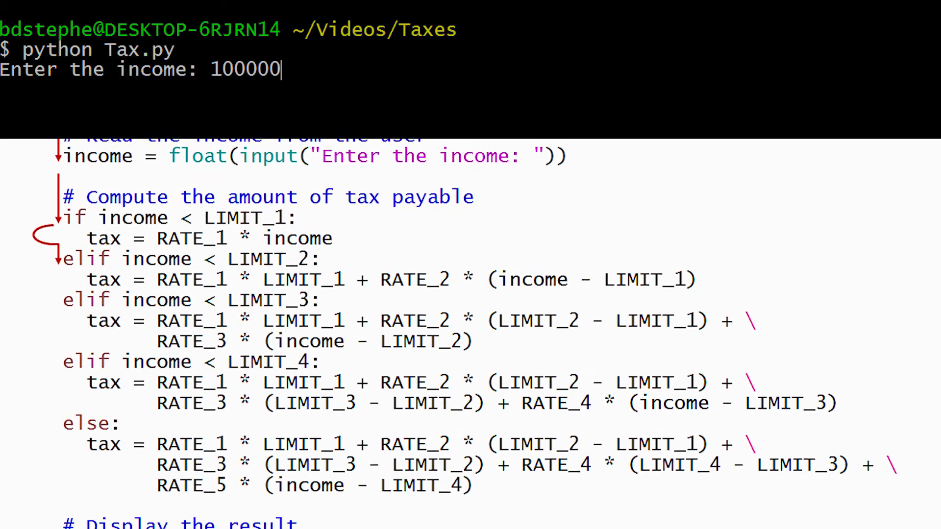
pyautogui.scroll(-3)
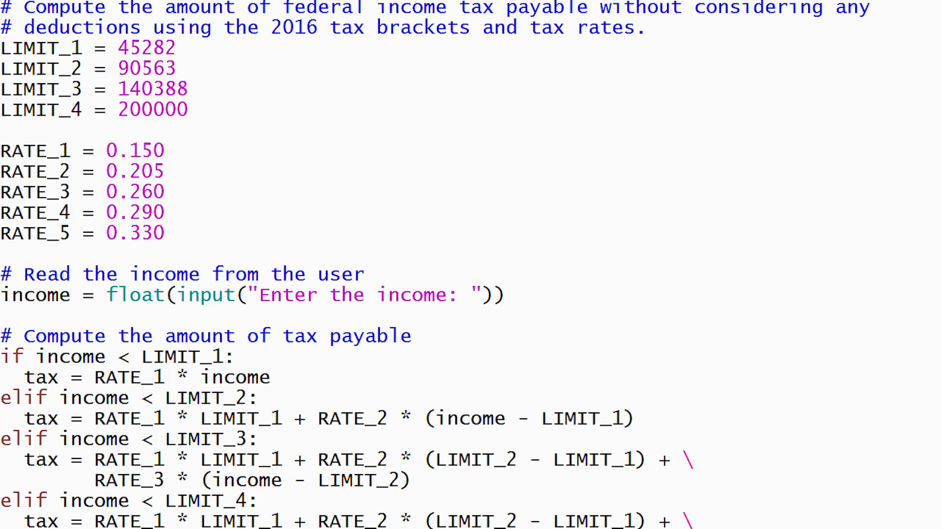
pyautogui.scroll(-3)
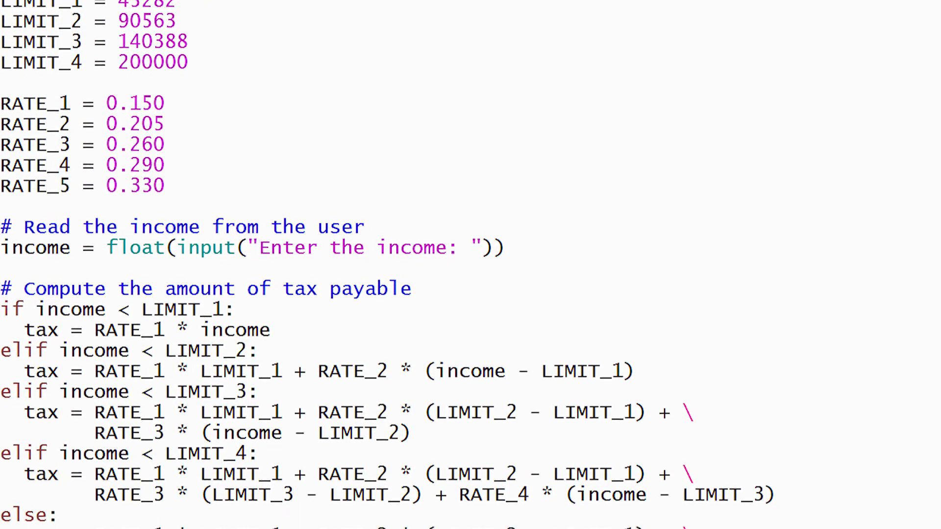
pyautogui.scroll(-3)
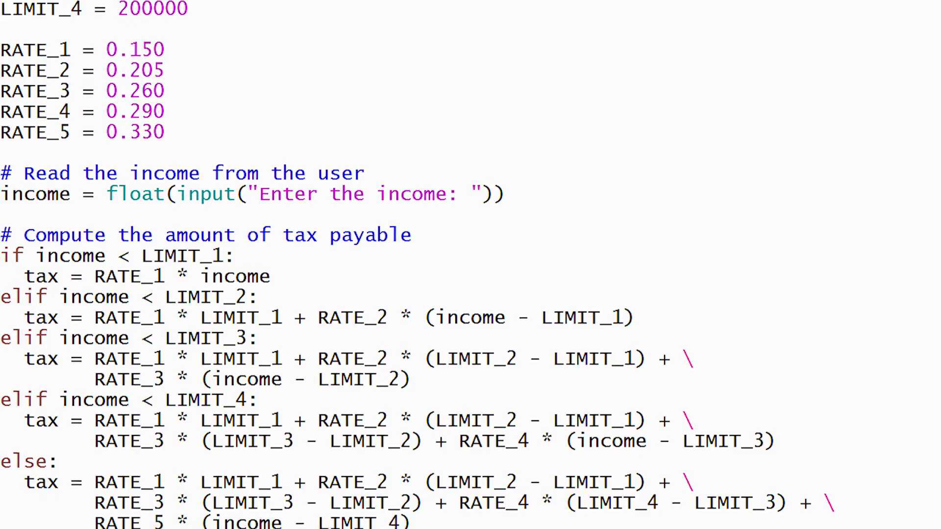